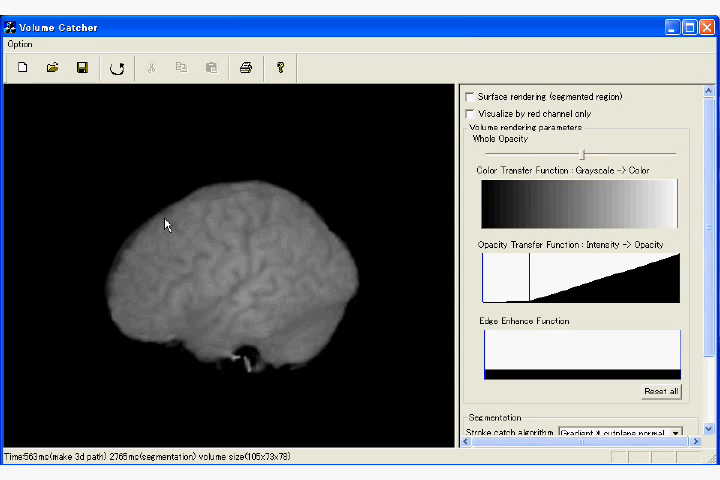
# Draw a short red stroke across the scalp of the full MRI head volume
pyautogui.moveTo(165, 225); pyautogui.dragTo(305, 238)
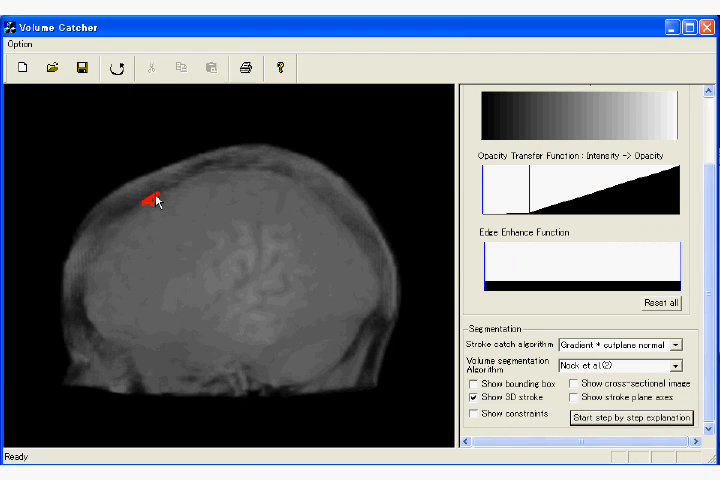
# Trace a stroke along the brain's silhouette to segment out the isolated brain surface
pyautogui.moveTo(155, 200); pyautogui.dragTo(345, 228)
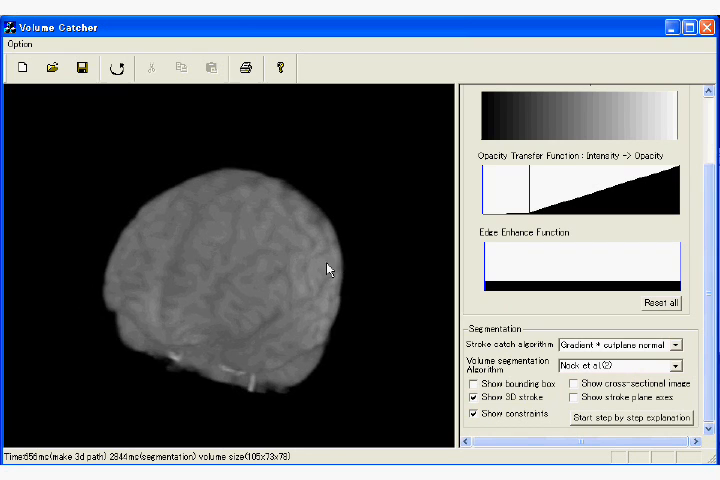
# Rotate the segmented brain to view it from another side
pyautogui.moveTo(328, 268); pyautogui.dragTo(243, 289)
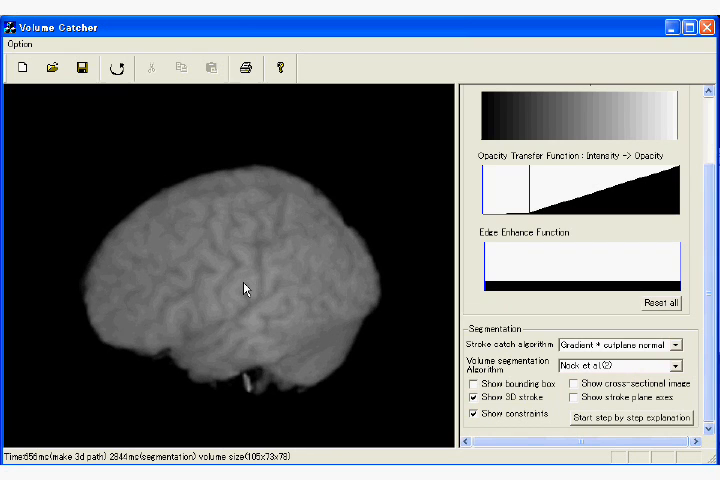